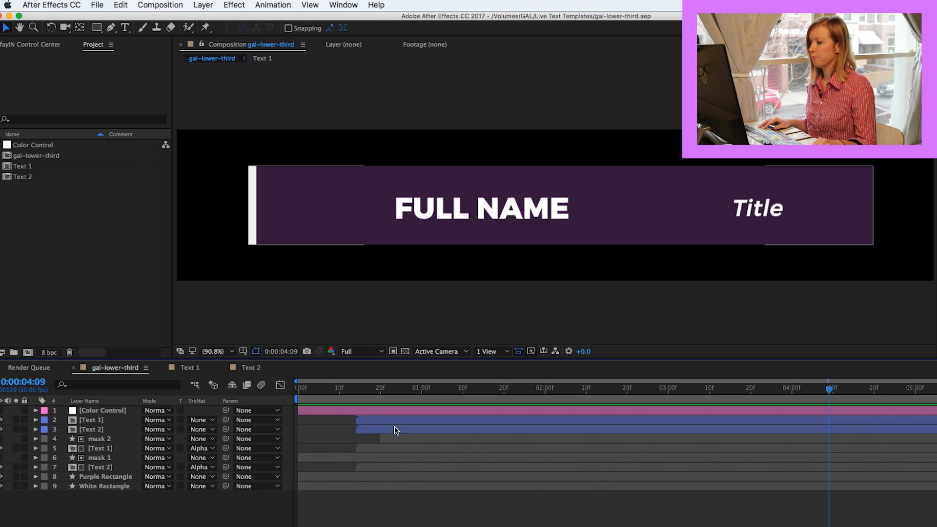
mouse_move(358, 405)
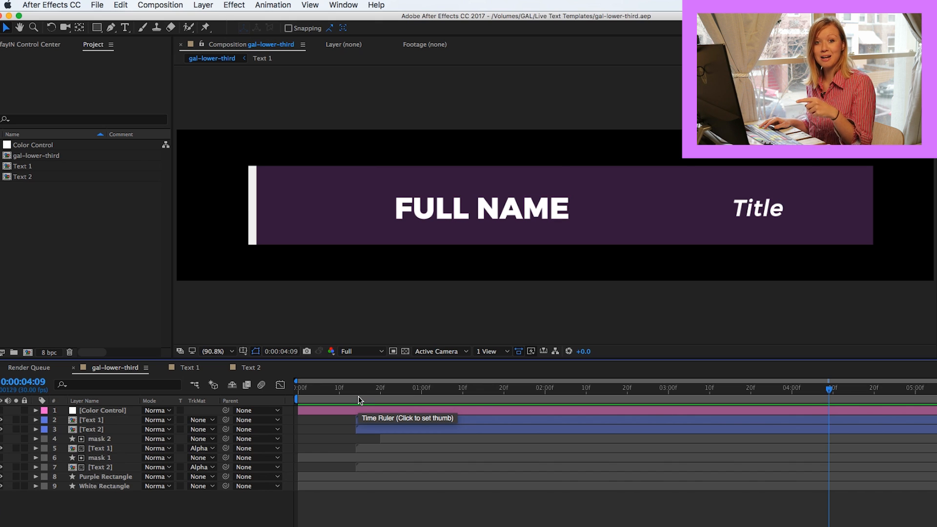
mouse_move(429, 443)
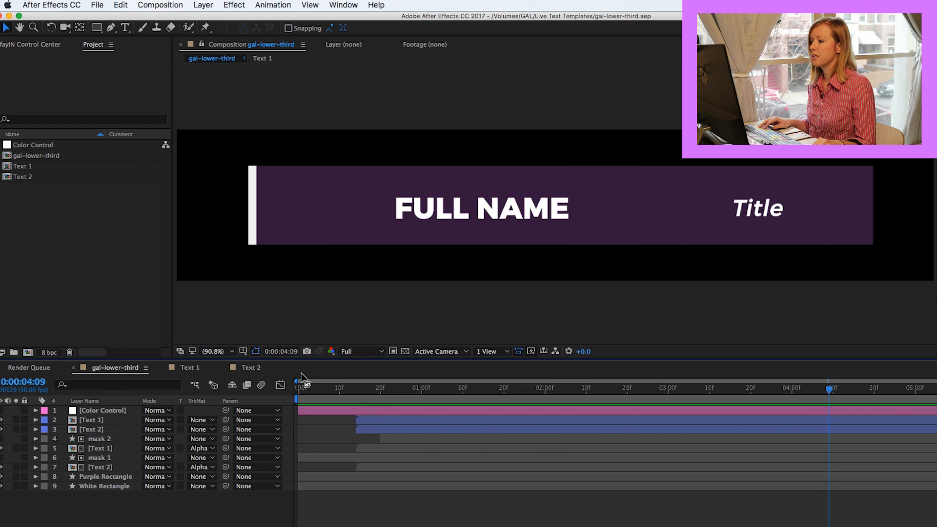
mouse_move(51, 208)
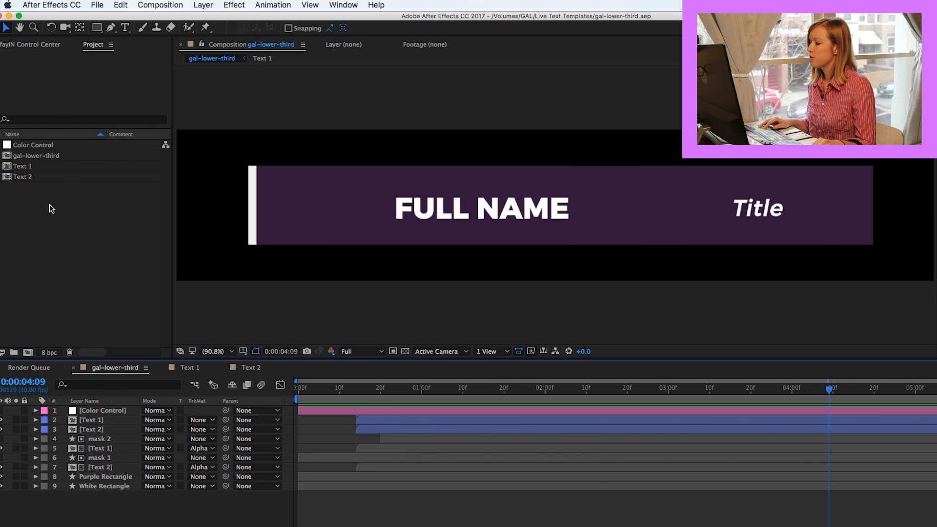
- Export the gal-lower-third composition as a text template saved to Live Text Templates
click(38, 155)
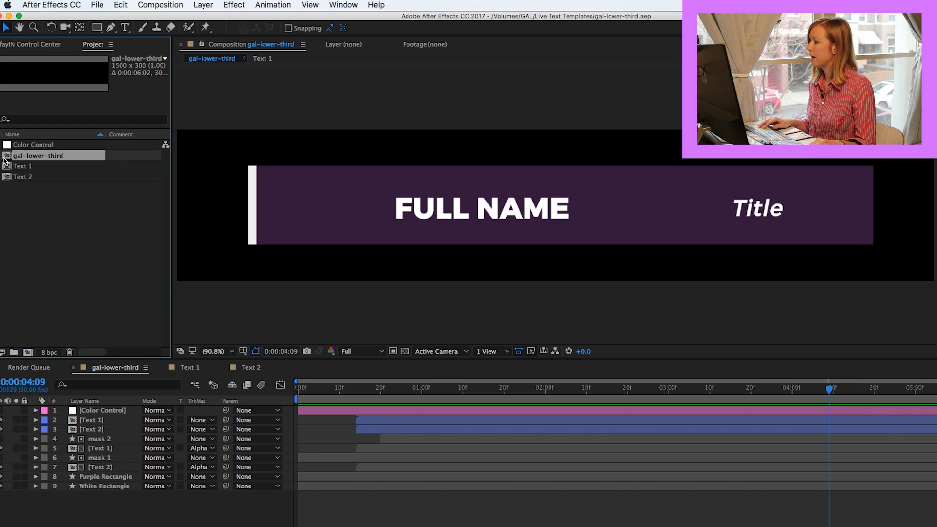
mouse_move(131, 379)
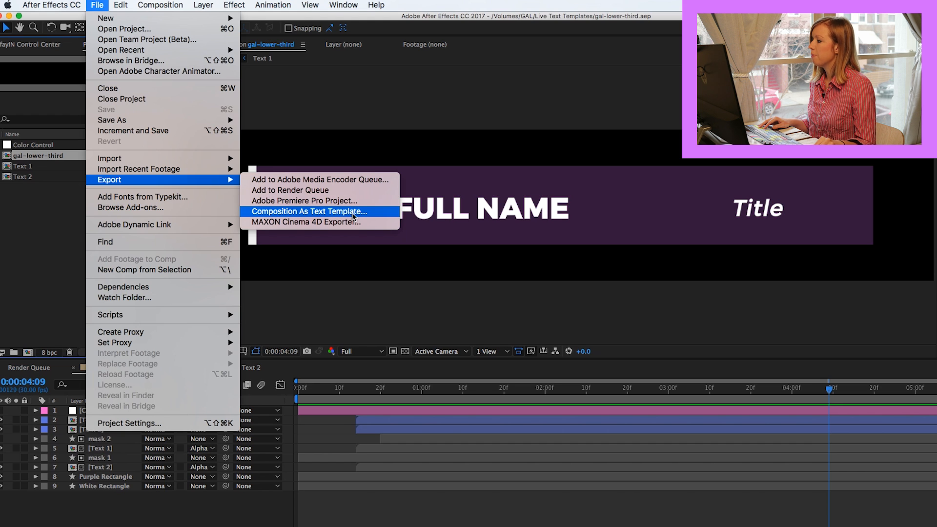
click(309, 211)
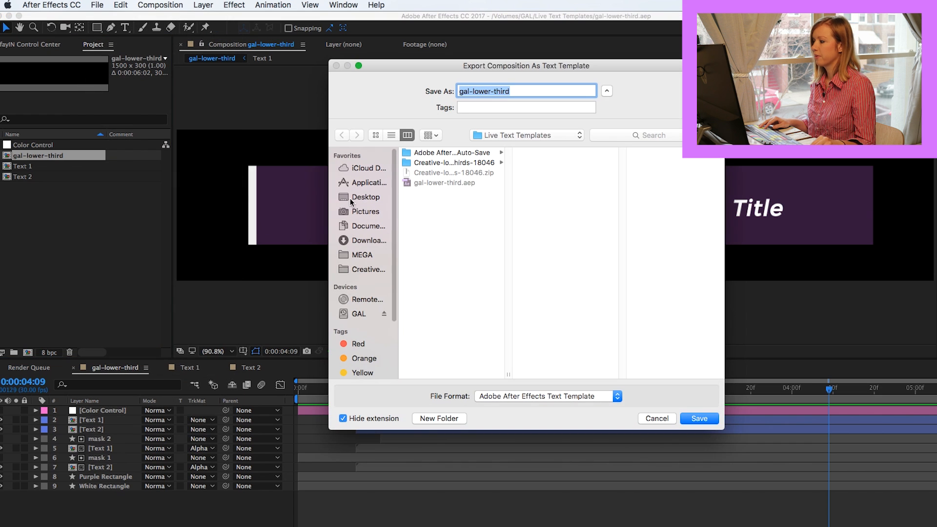
mouse_move(476, 69)
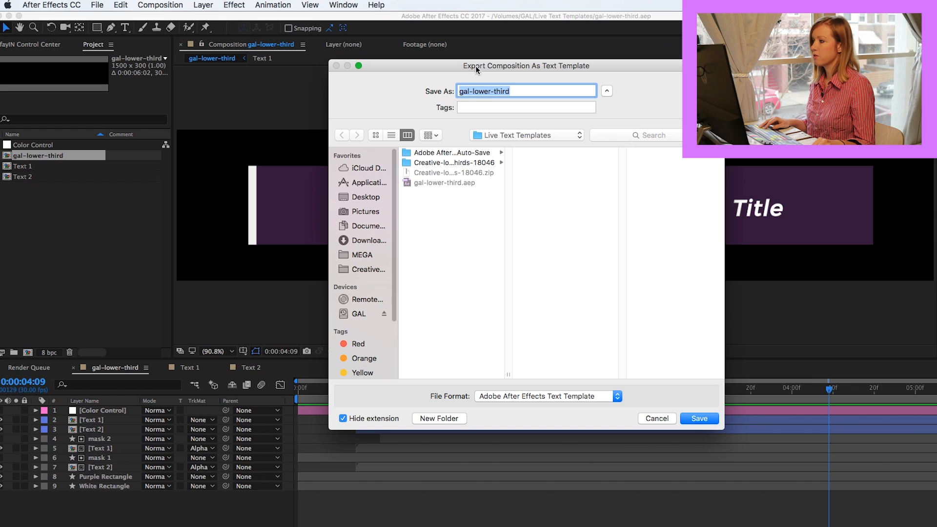
mouse_move(438, 74)
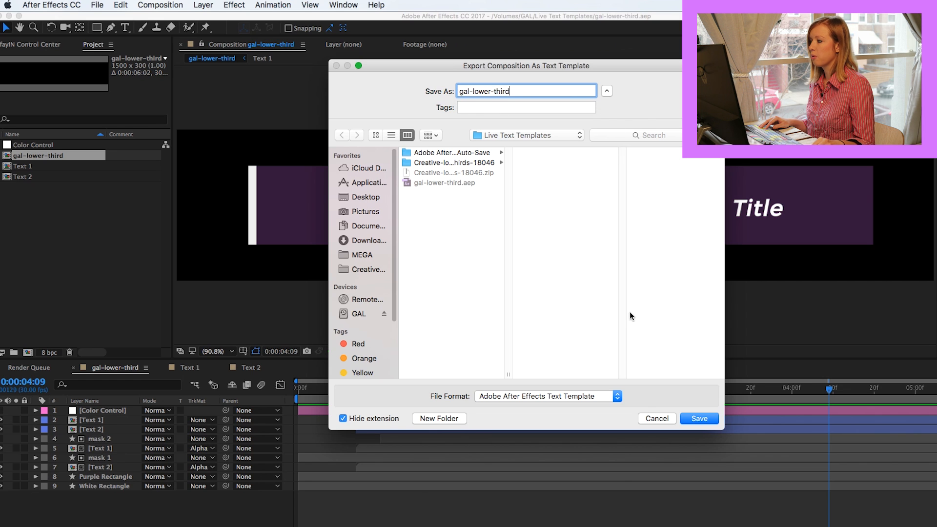
click(698, 418)
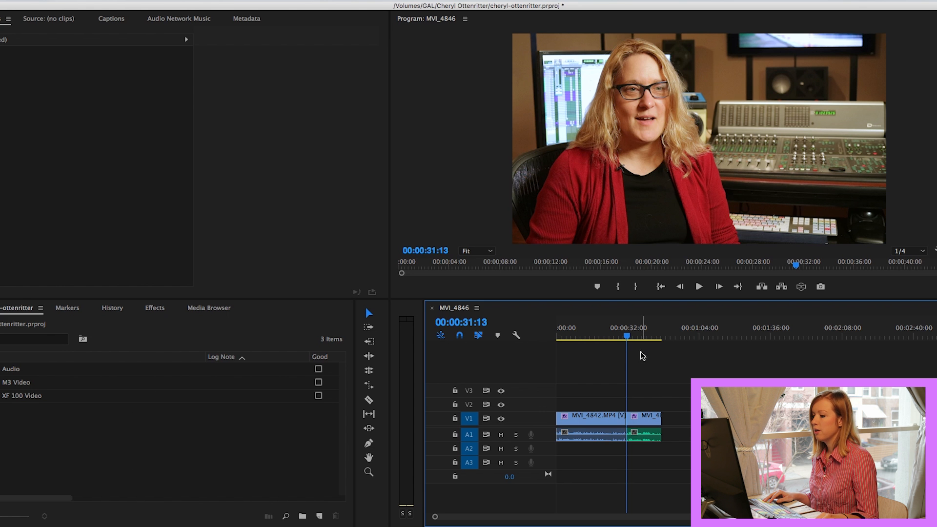
click(586, 335)
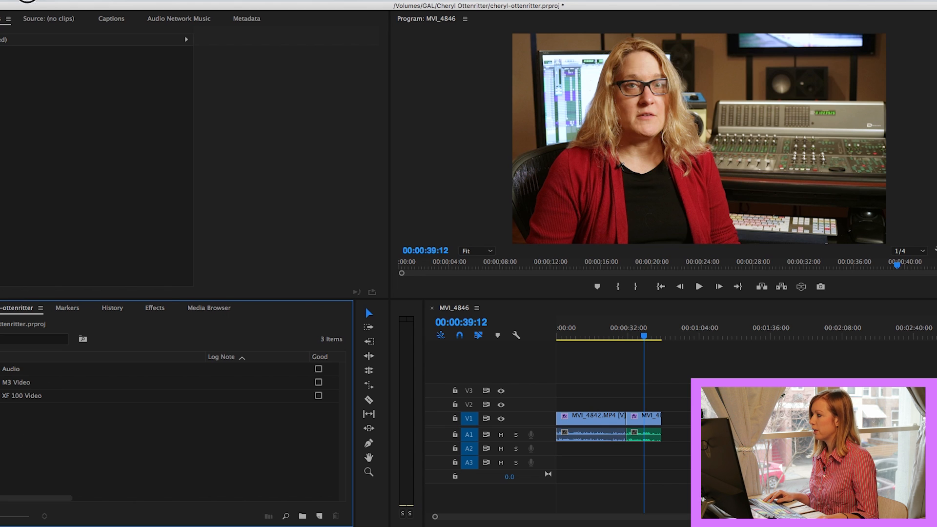
- Import gal-lower-third.aecap from the Live Text Templates folder into Premiere Pro
click(8, 6)
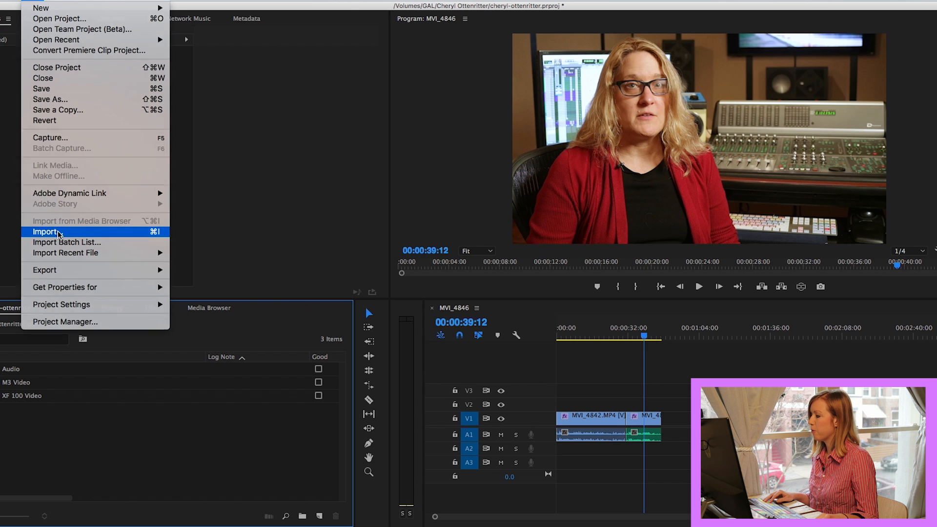
click(44, 232)
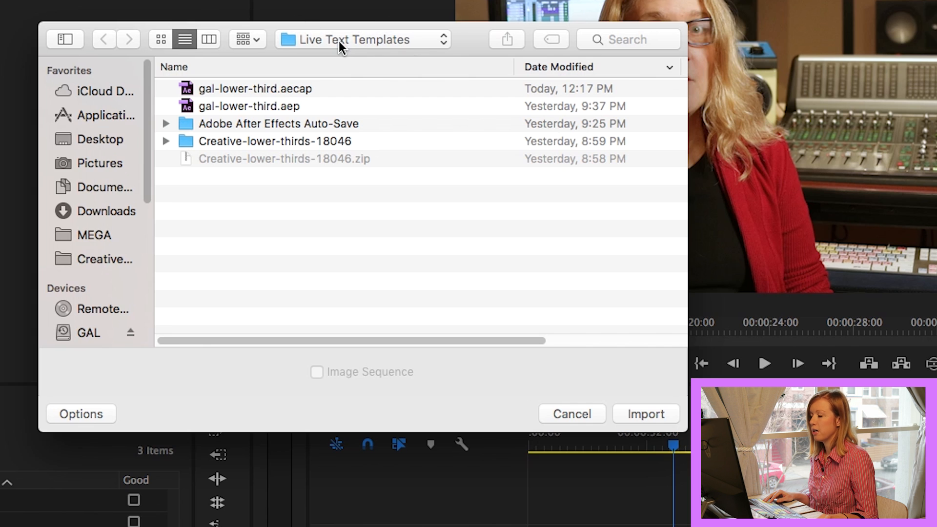
mouse_move(238, 96)
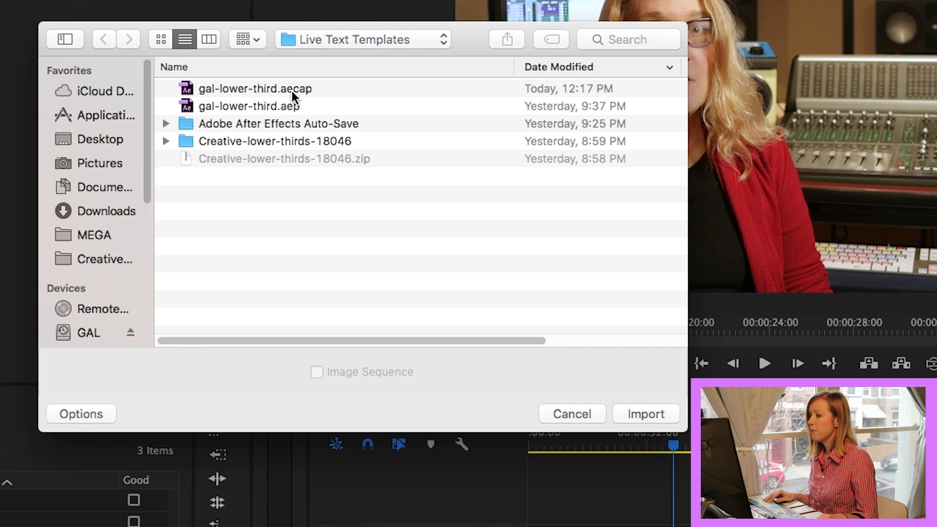
click(249, 106)
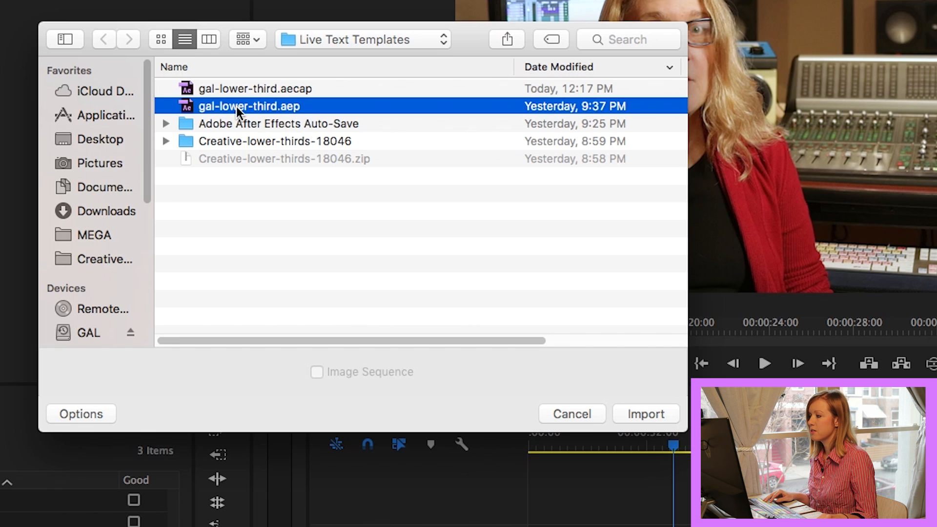
mouse_move(295, 117)
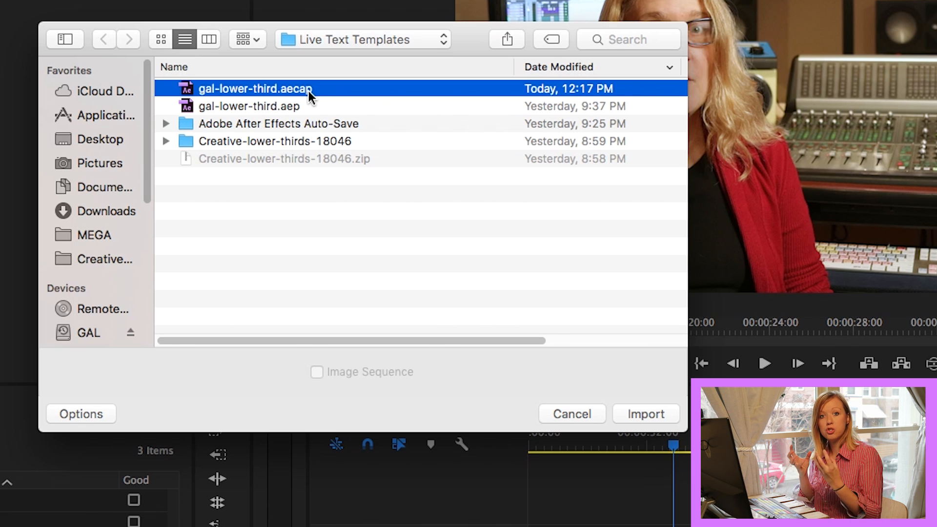
mouse_move(441, 182)
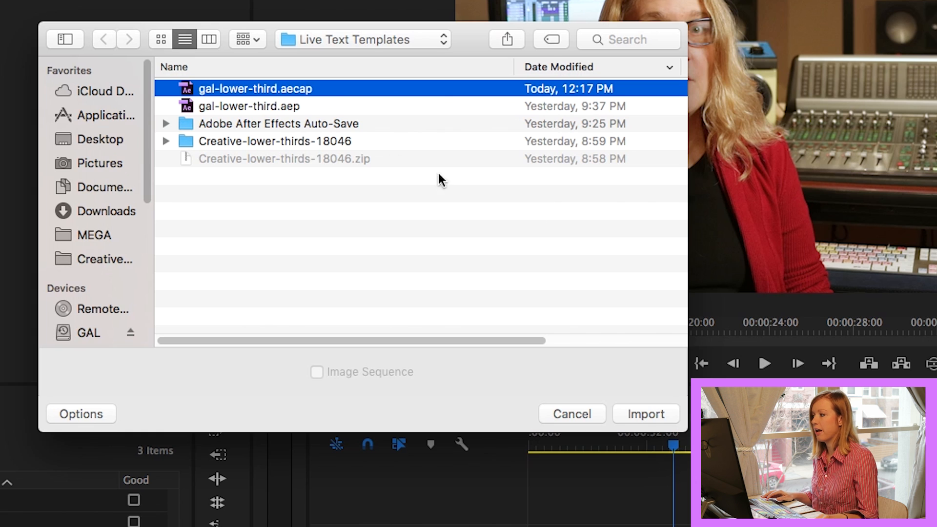
click(645, 414)
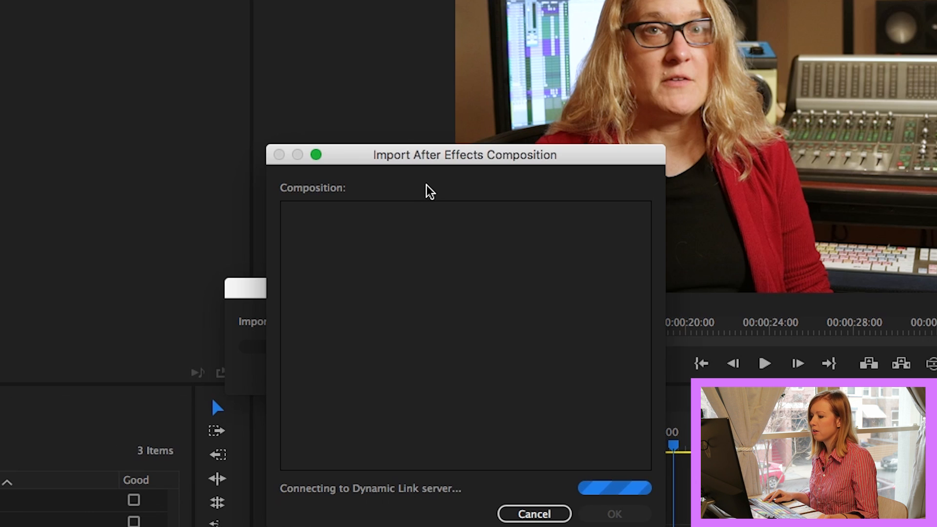
mouse_move(433, 190)
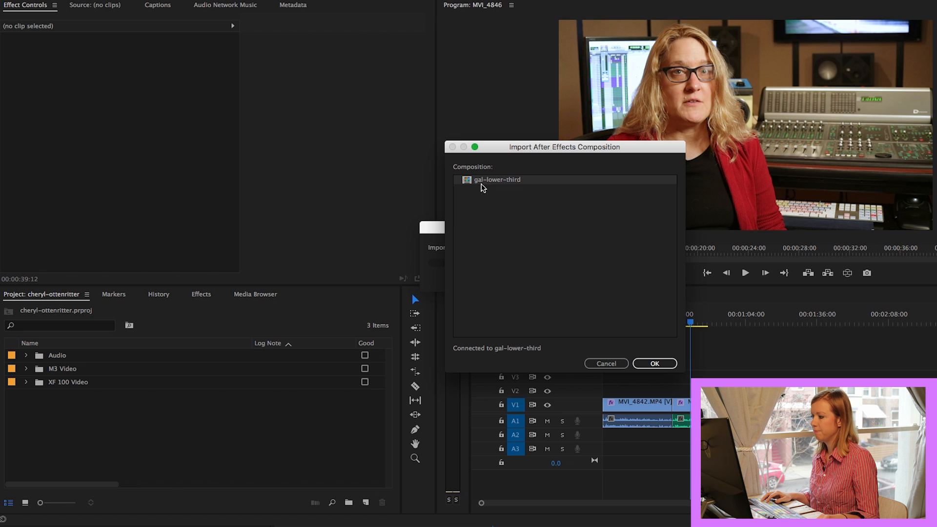
- Confirm the gal-lower-third import, scale the overlay to about 79, and shift its position right
click(653, 363)
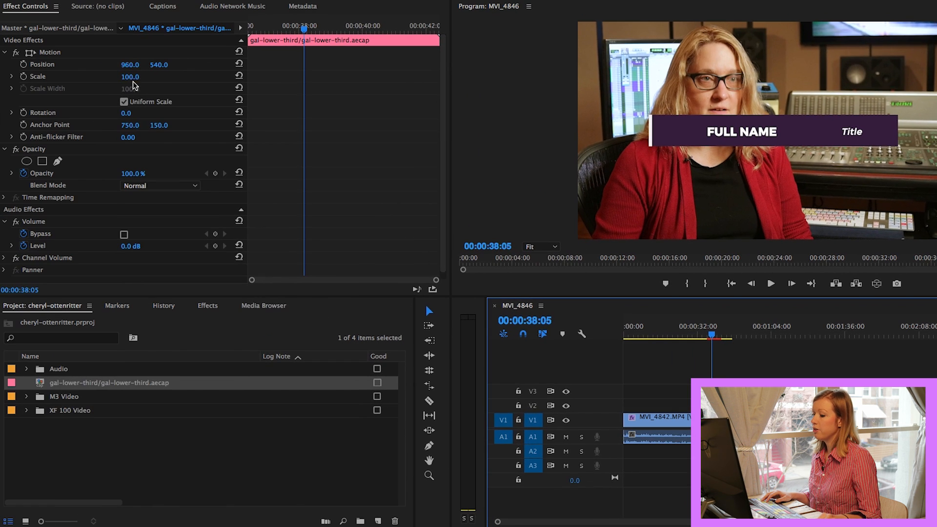
text(79.0)
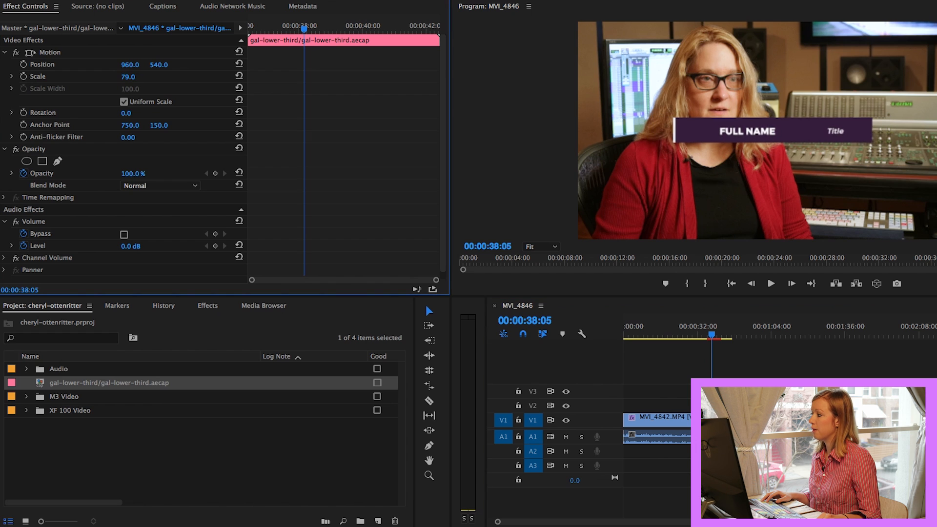
drag(130, 64, 192, 64)
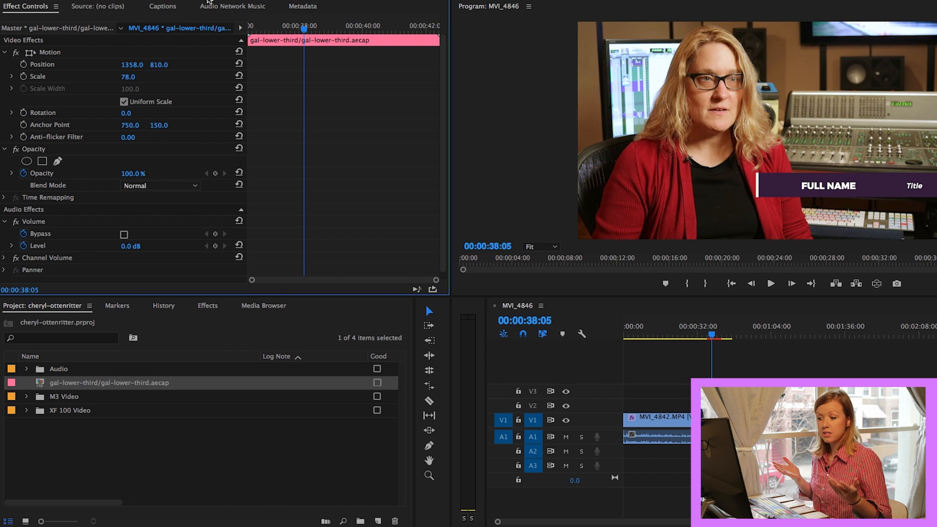
mouse_move(90, 31)
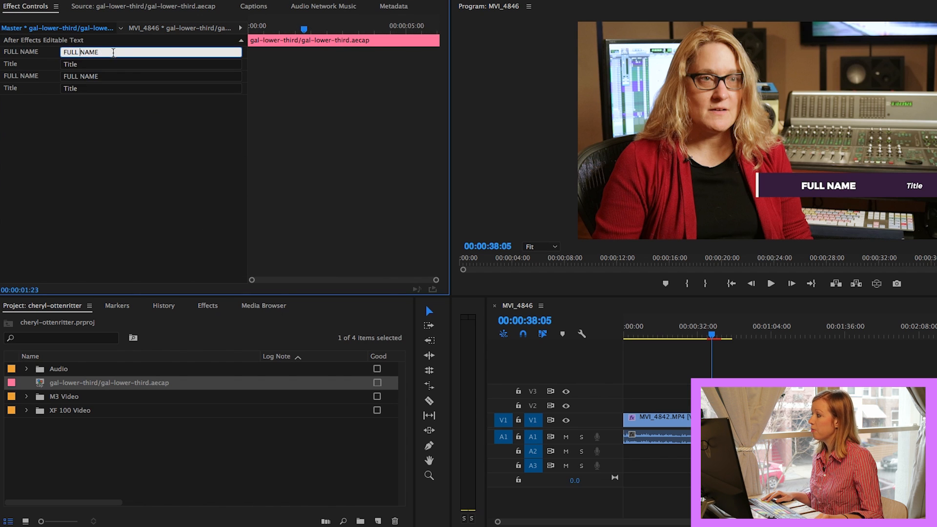
text(Cheryl)
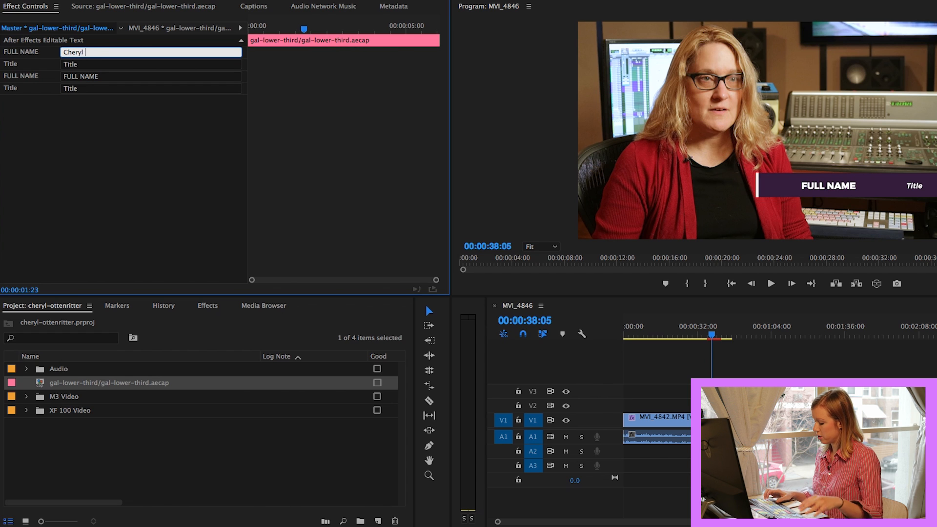
text(Ottenritter)
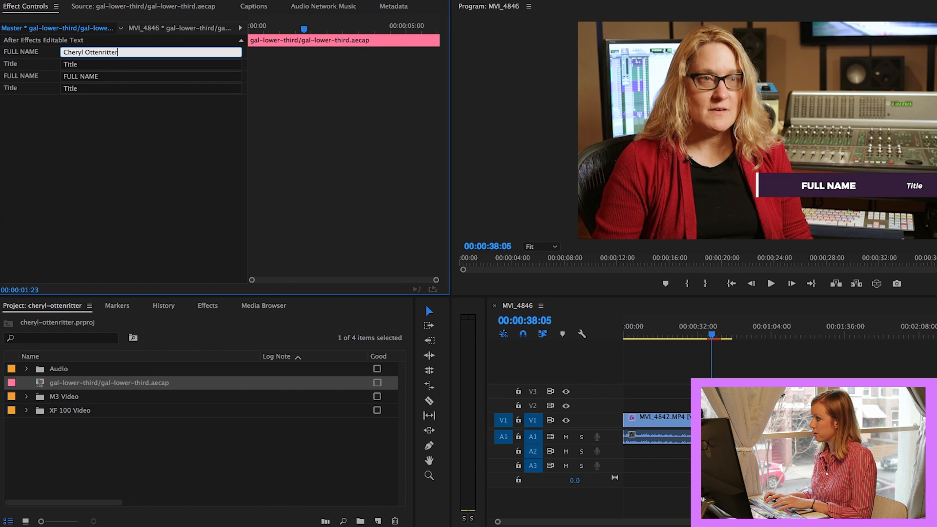
click(72, 64)
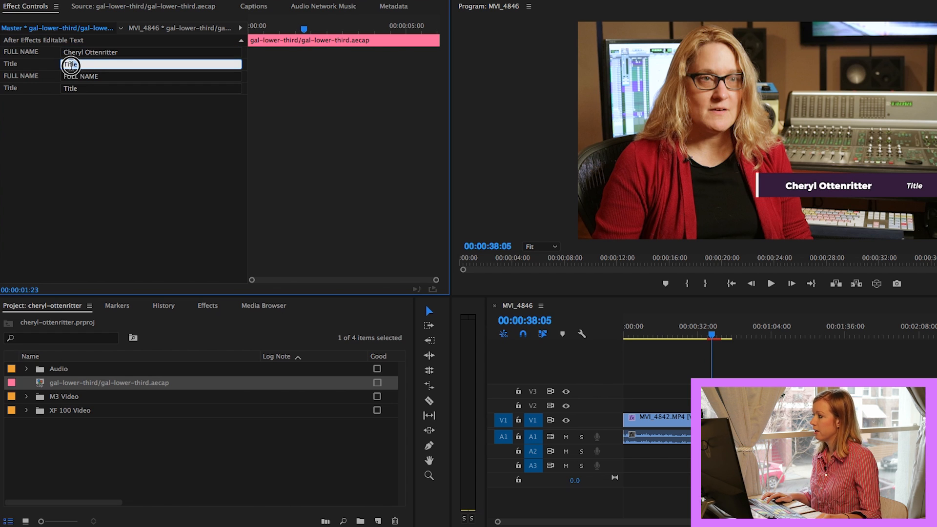
text(Otthouse Audio)
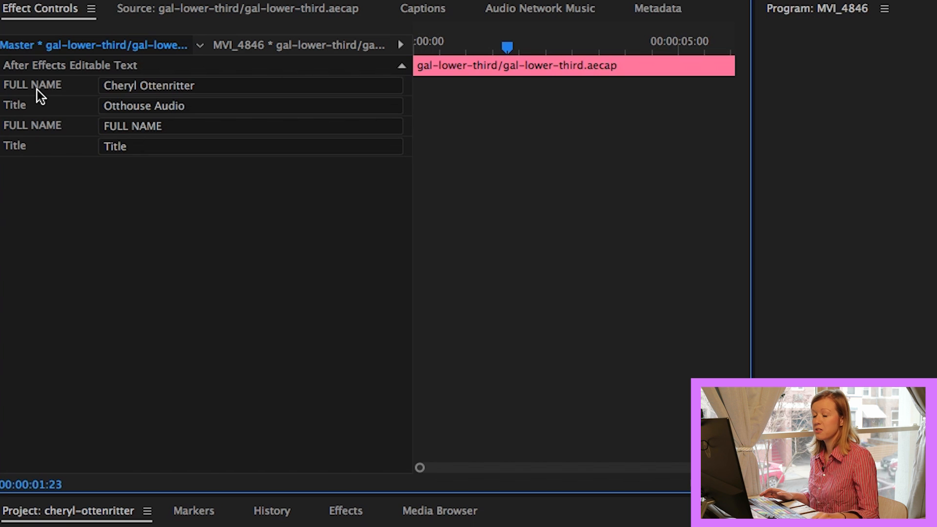
mouse_move(15, 148)
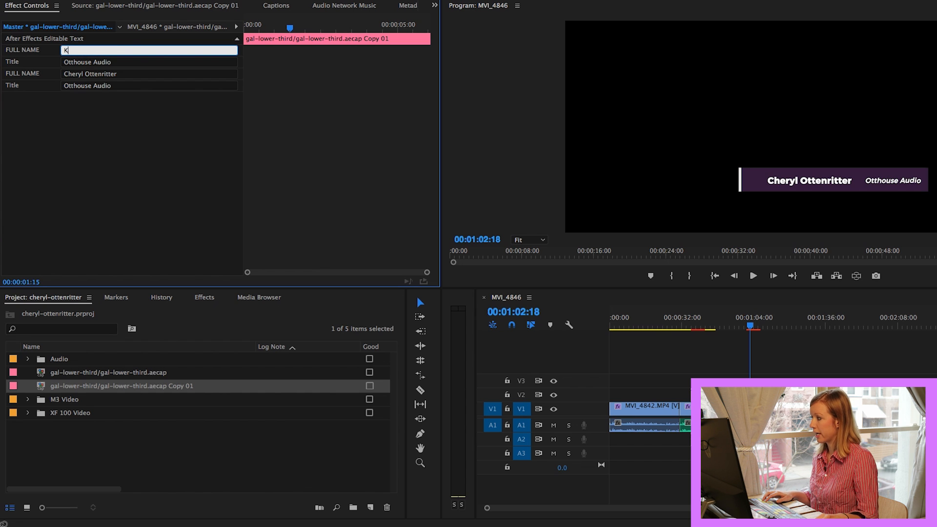
- Type 'Kelsey Brannan' into the copied lower third's FULL NAME field
text(Kelsey Brannan)
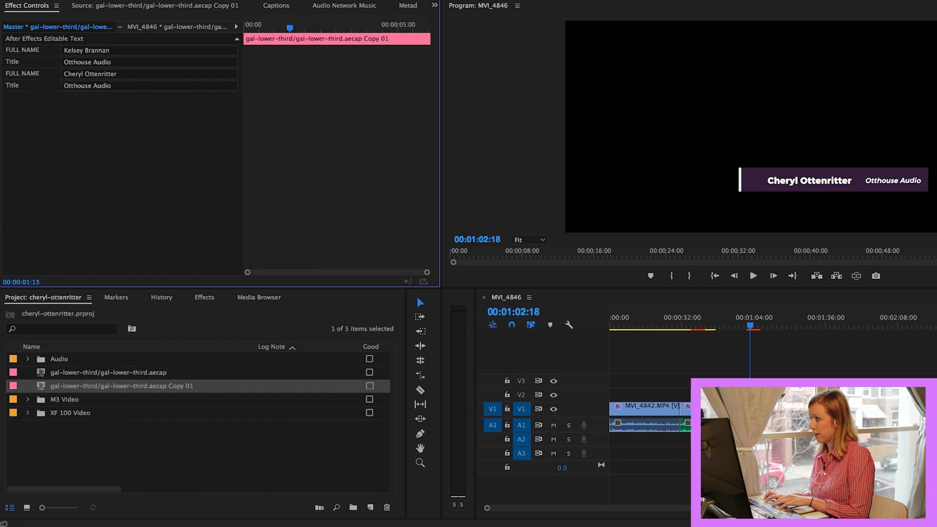